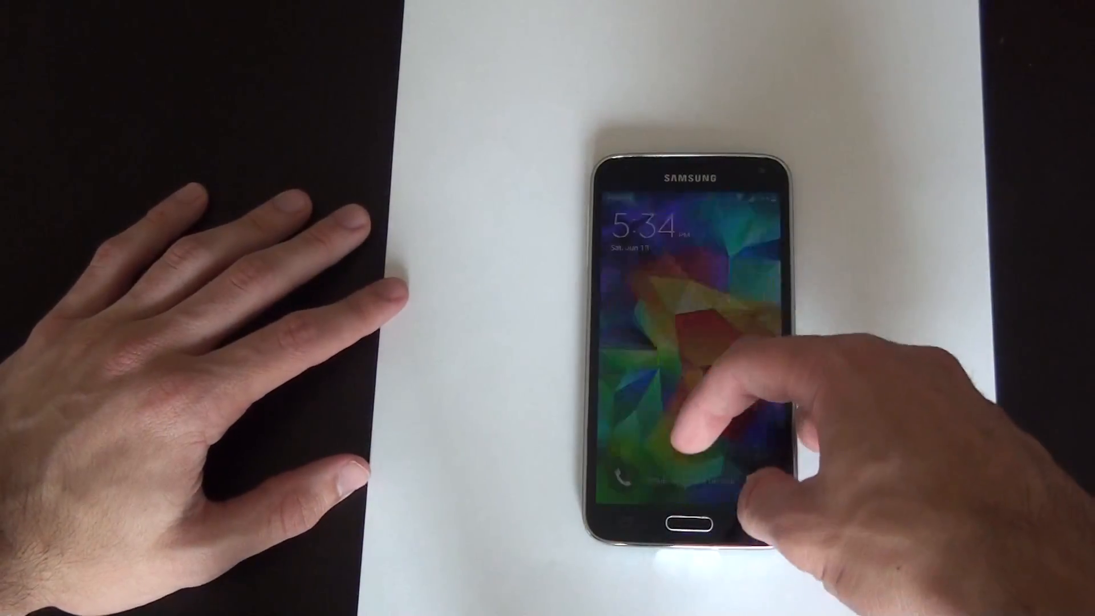
- Unlock the Galaxy S5 and bring up the apps drawer grid of installed apps
drag(692, 419, 691, 244)
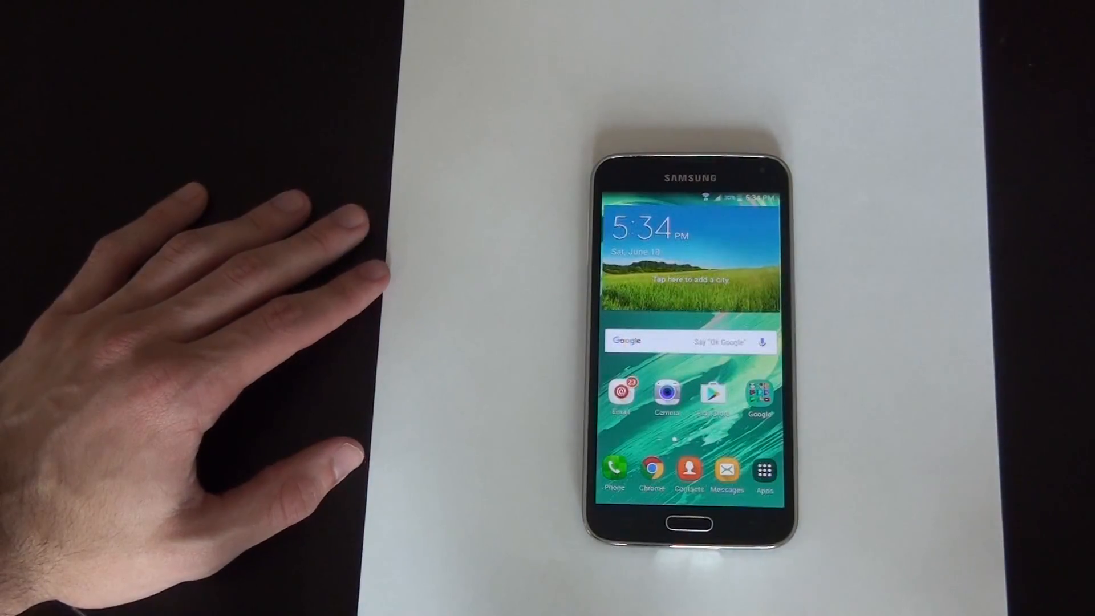
click(765, 469)
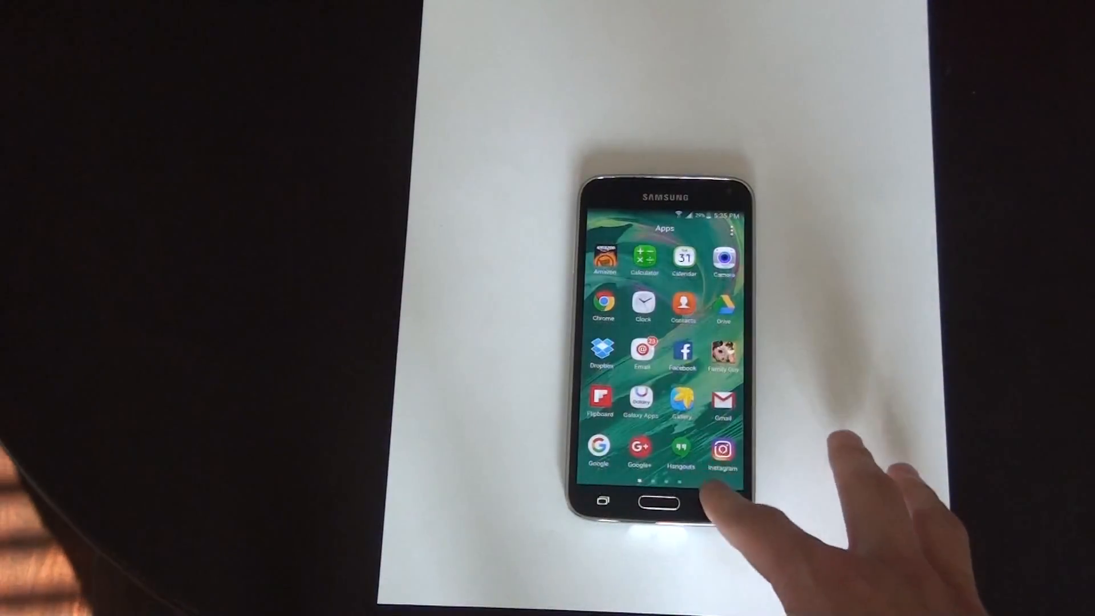
click(662, 504)
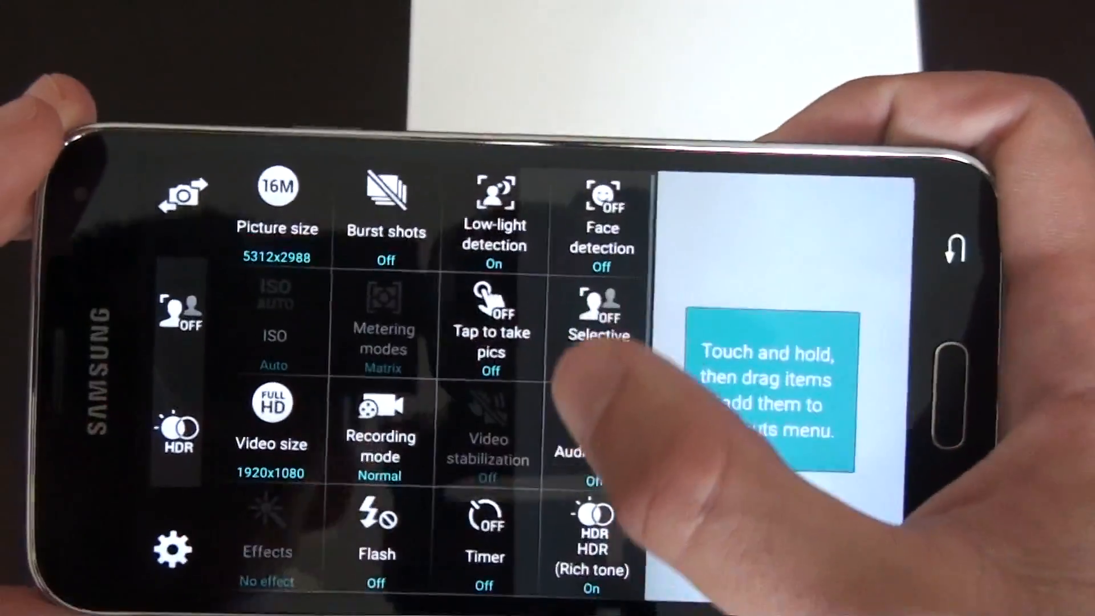
- Scroll the camera settings grid down to location tags, storage, white balance, voice control and Reset settings
scroll(down, 3)
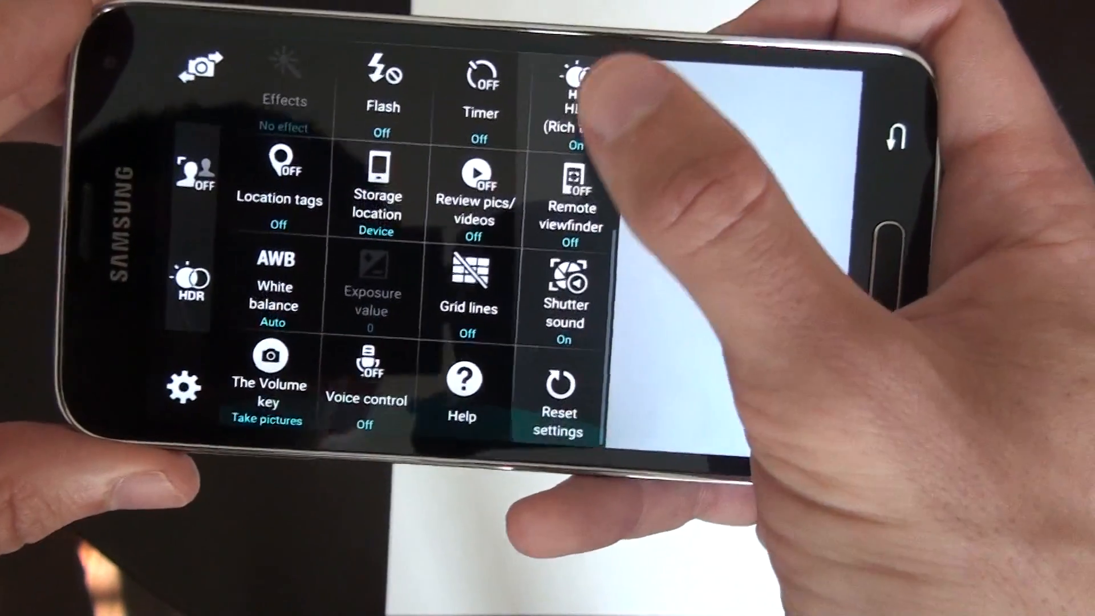